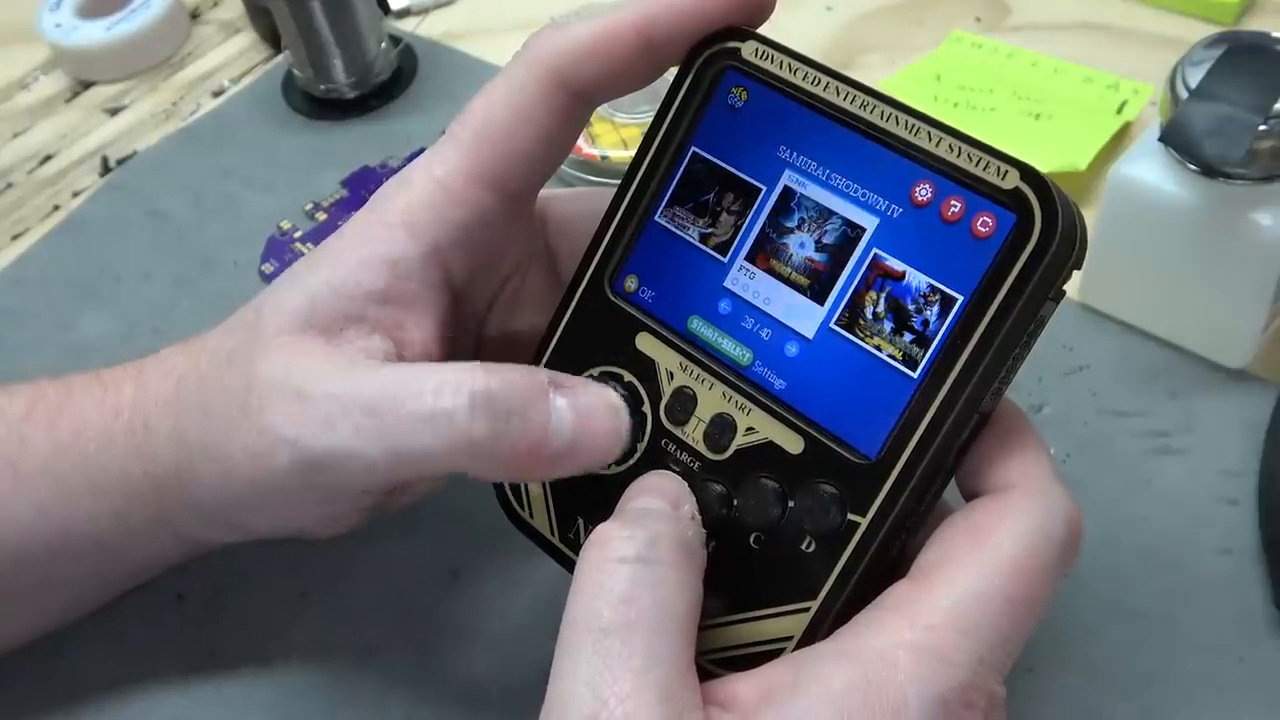
left_click(610, 420)
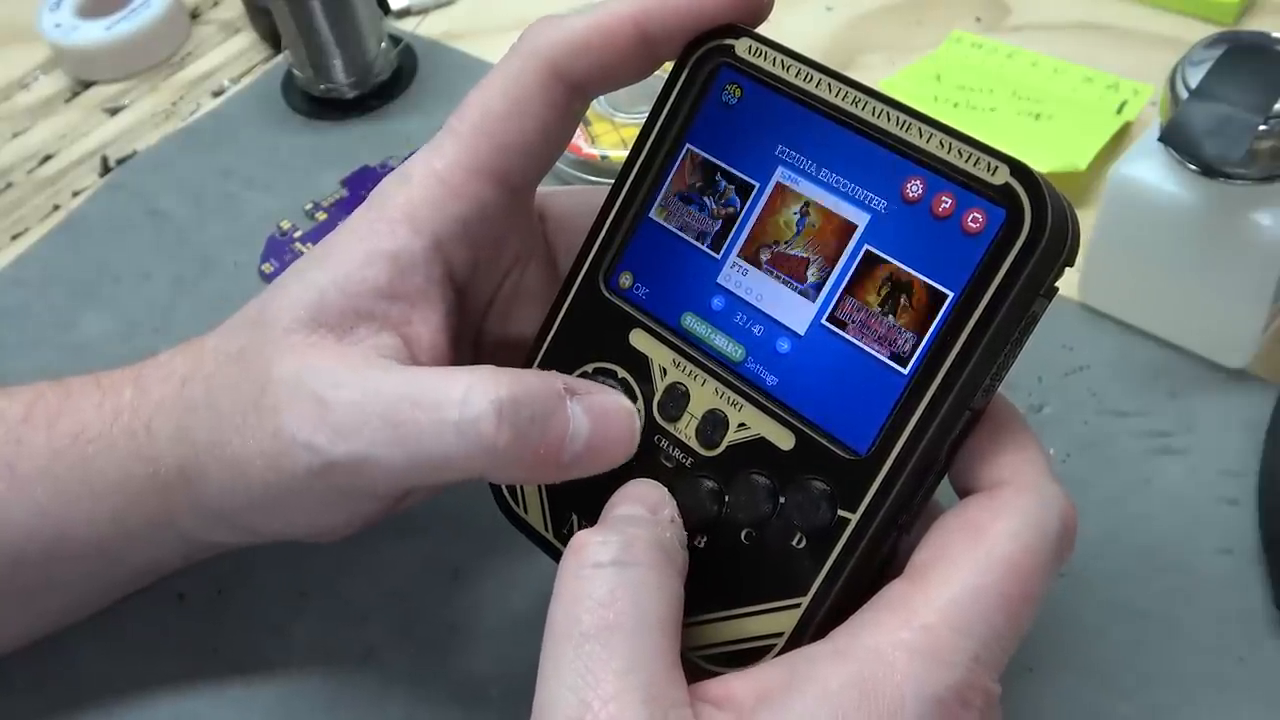